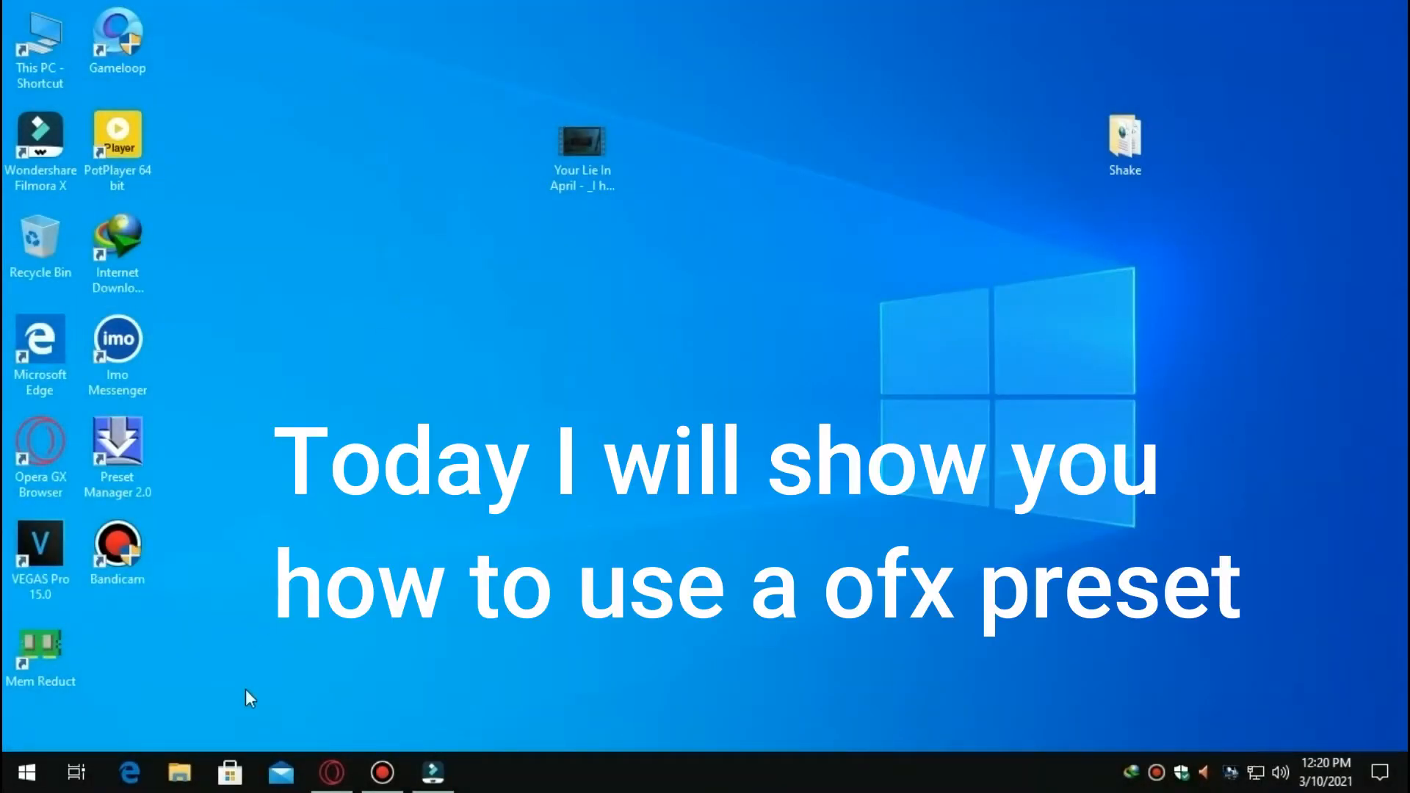
Launch VEGAS Pro, import the anime scene clip and match project settings to it
left_click(179, 771)
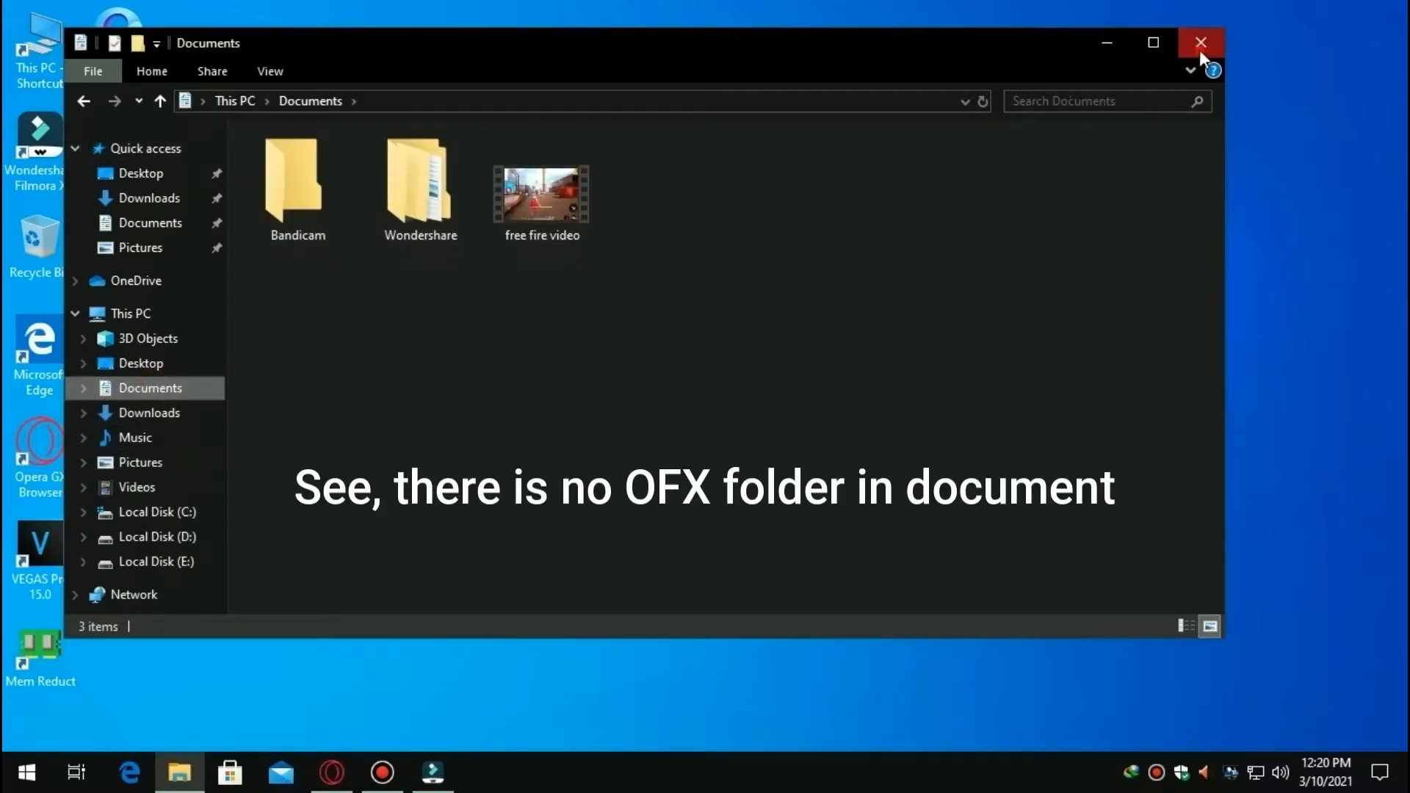
left_click(1201, 42)
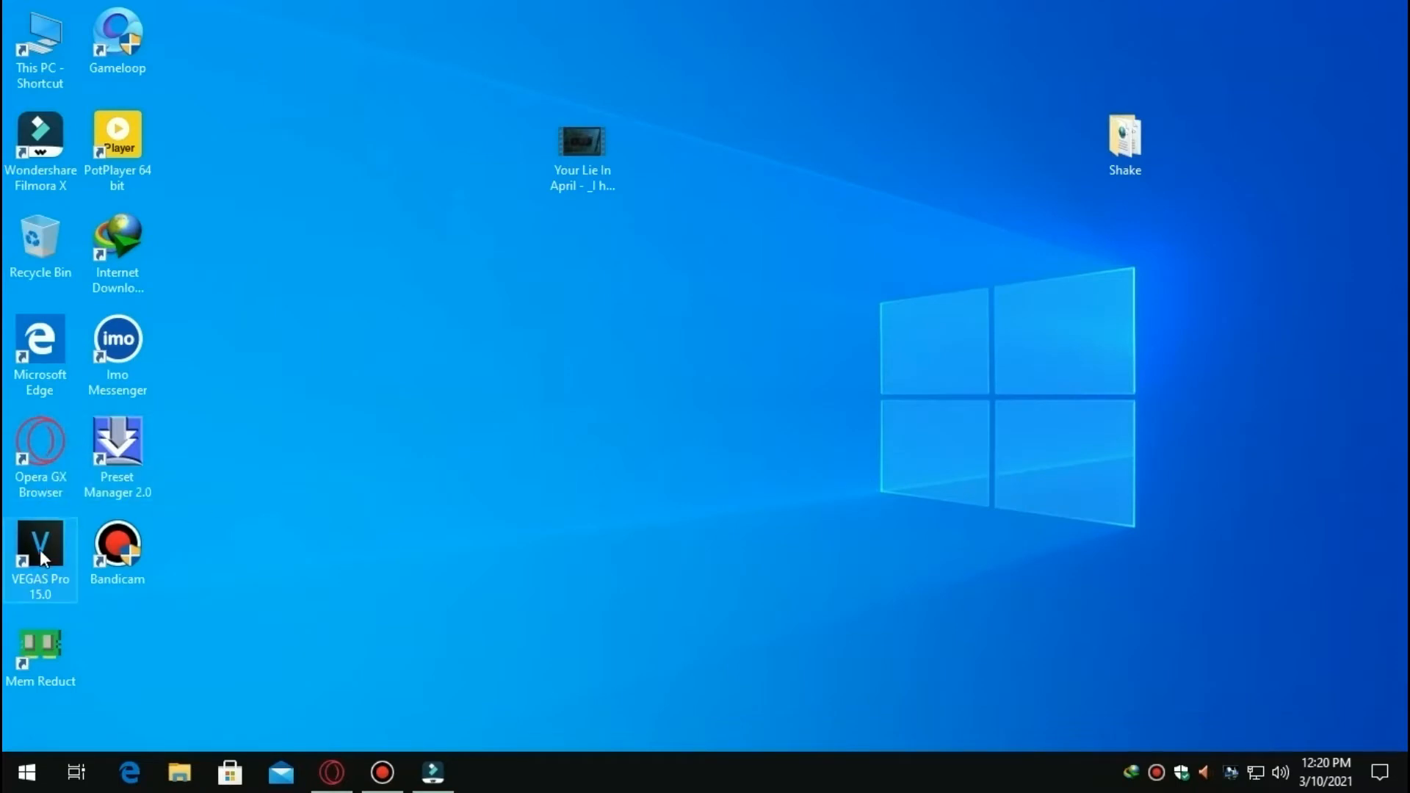
double_click(40, 542)
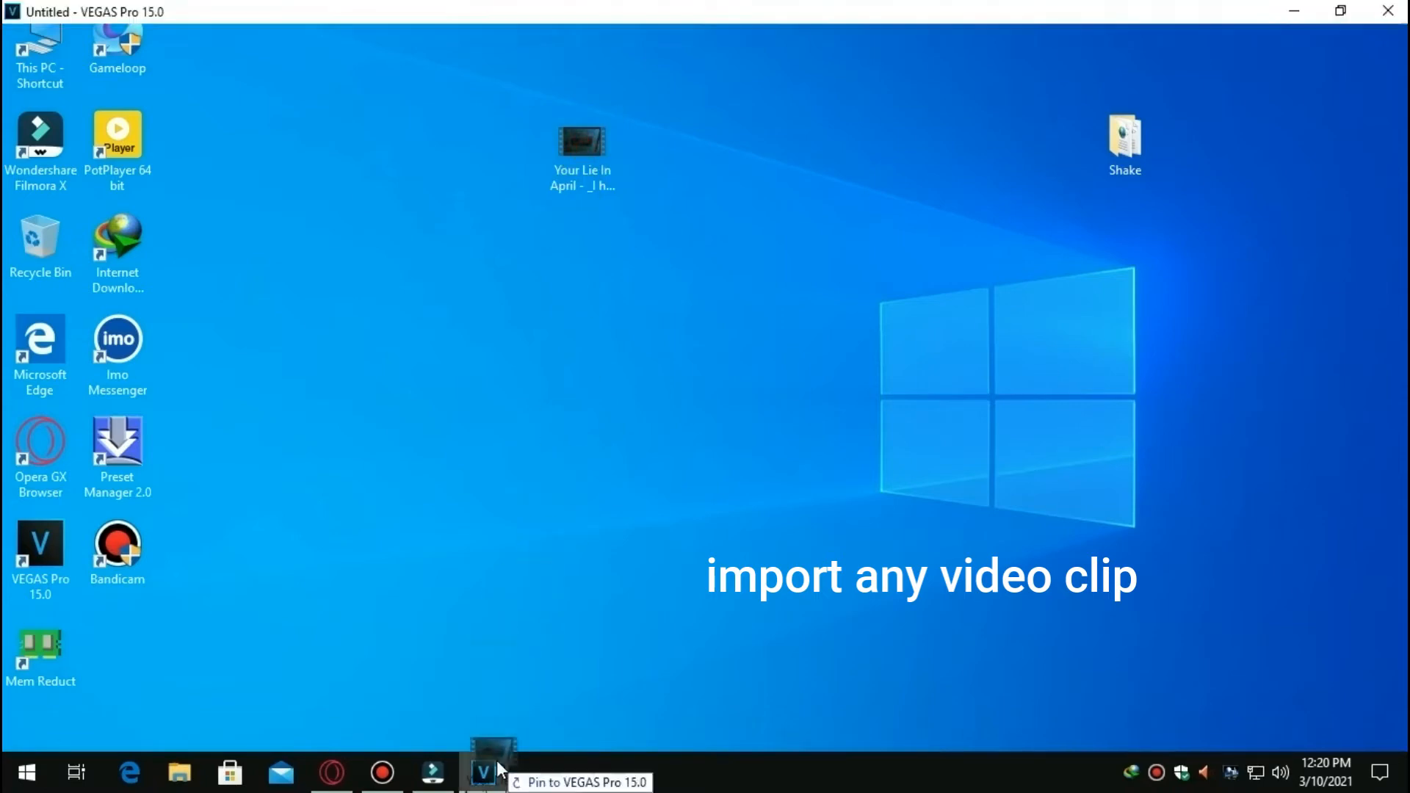
left_click(483, 772)
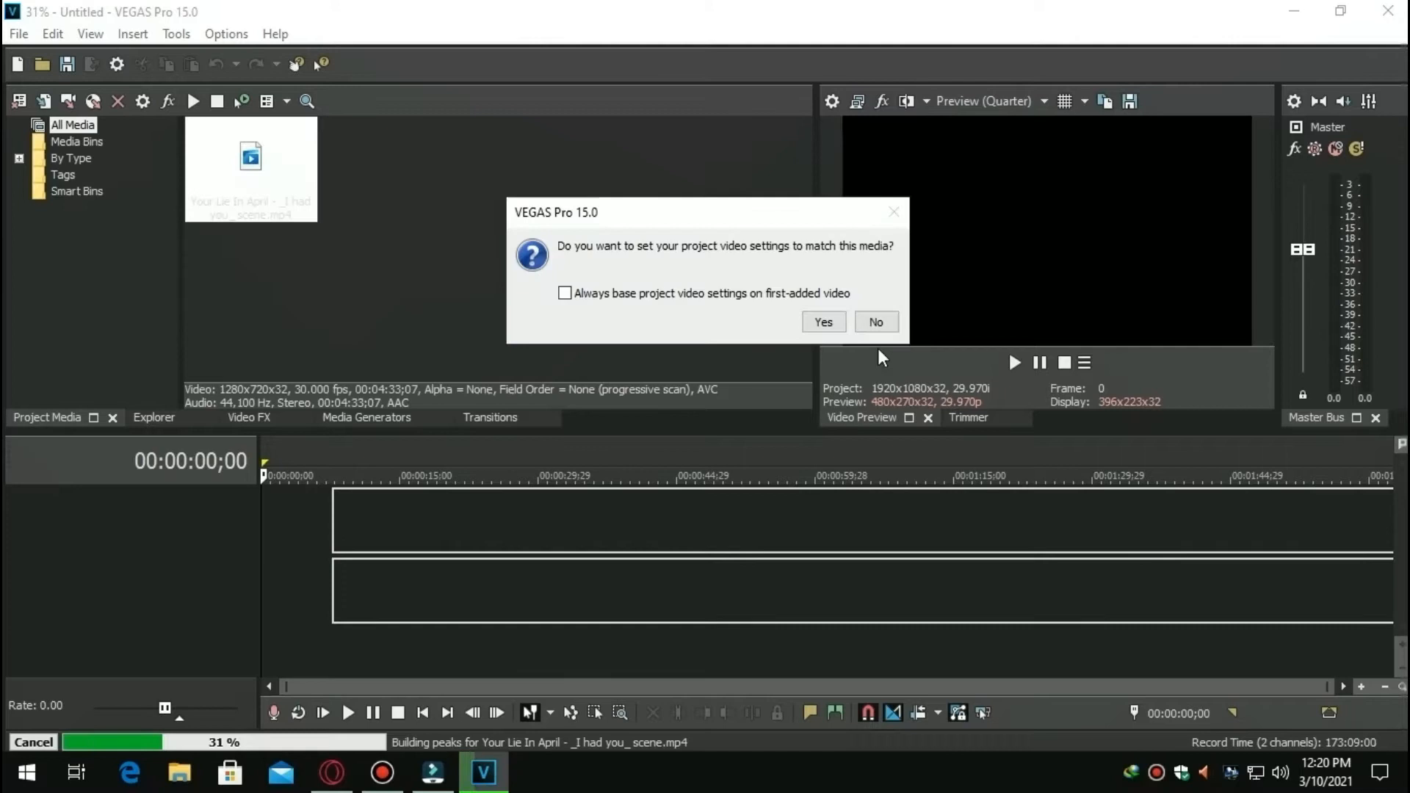
left_click(874, 322)
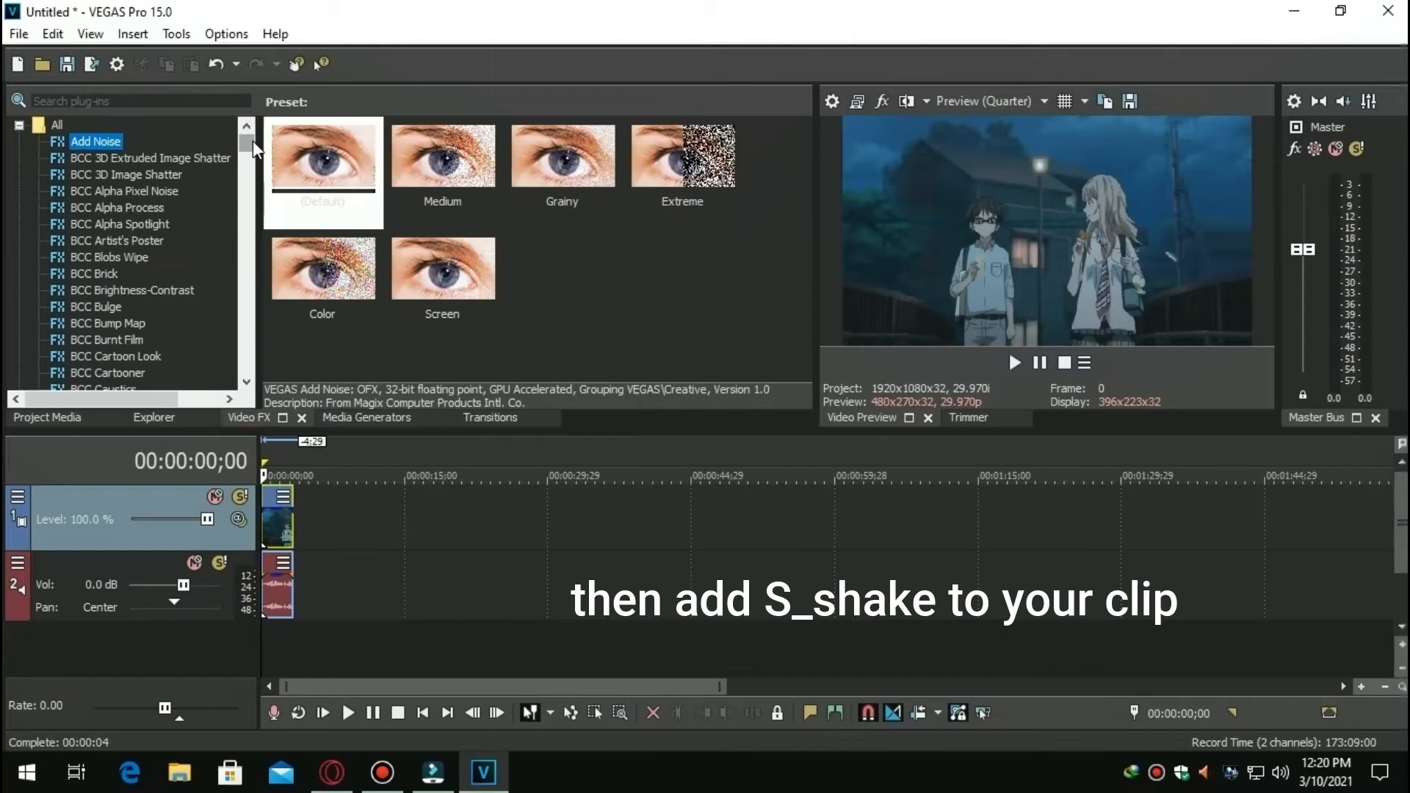
Apply S_Shake from Video FX to the clip and save its settings as preset 'shake'
scroll("down", 3)
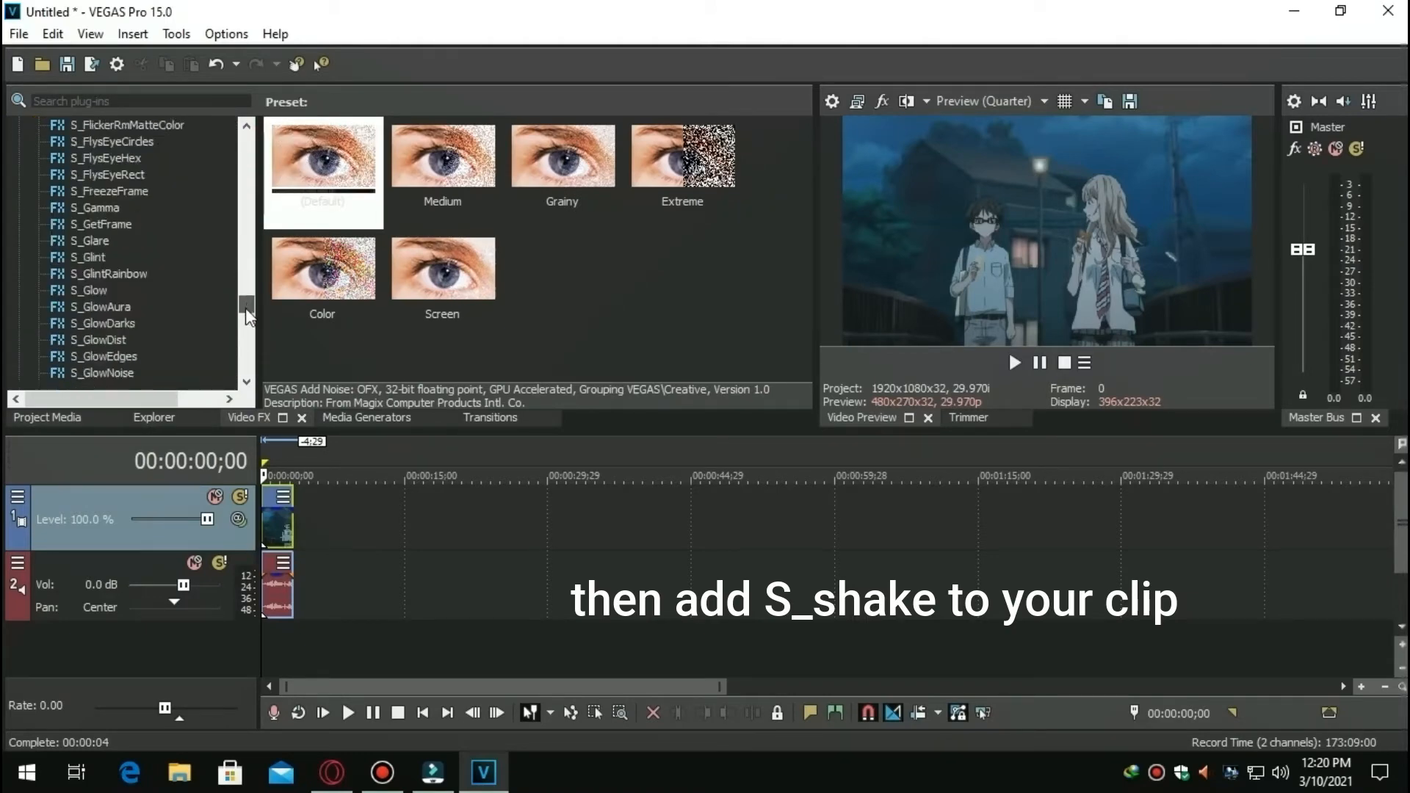
scroll("down", 3)
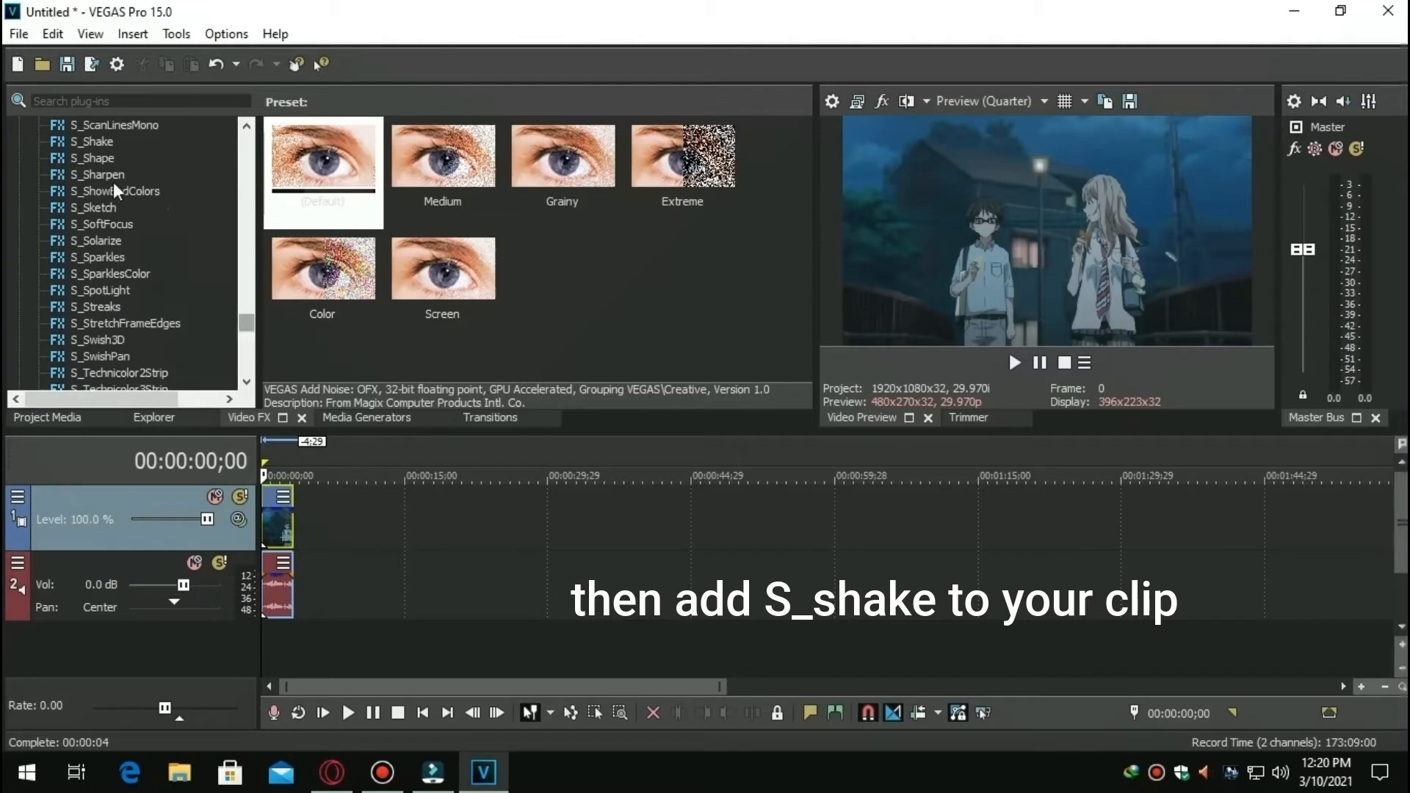
left_click(90, 143)
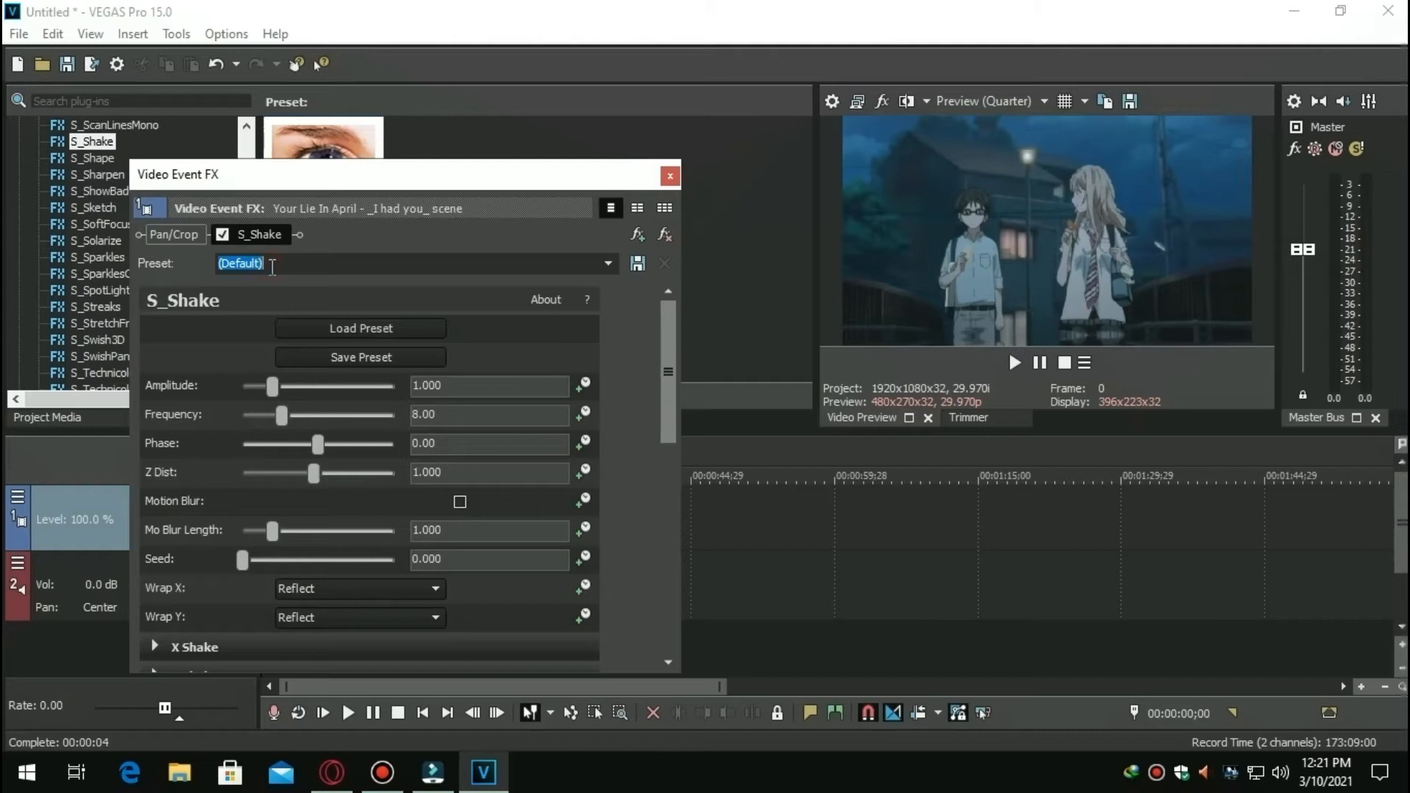
type("shake")
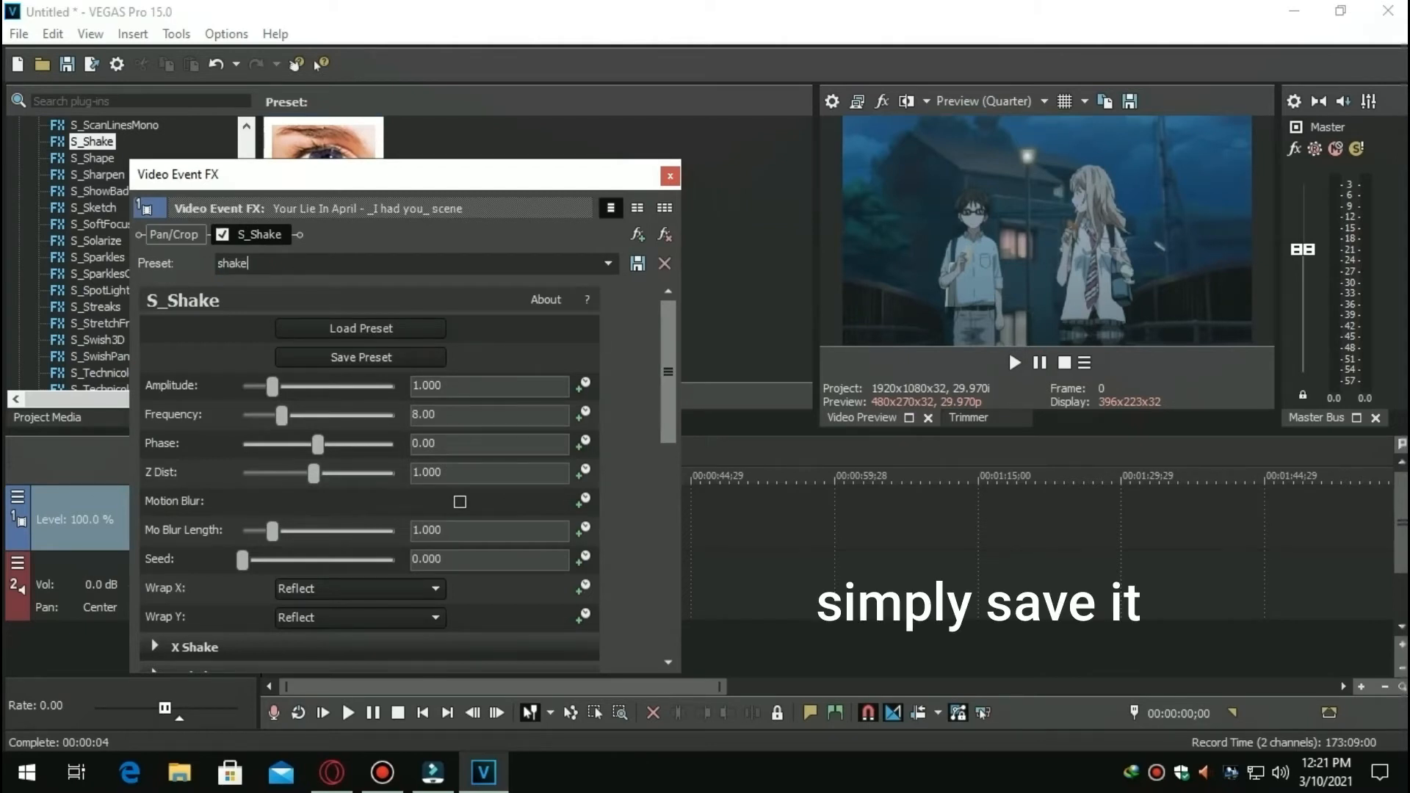
mouse_move(637, 263)
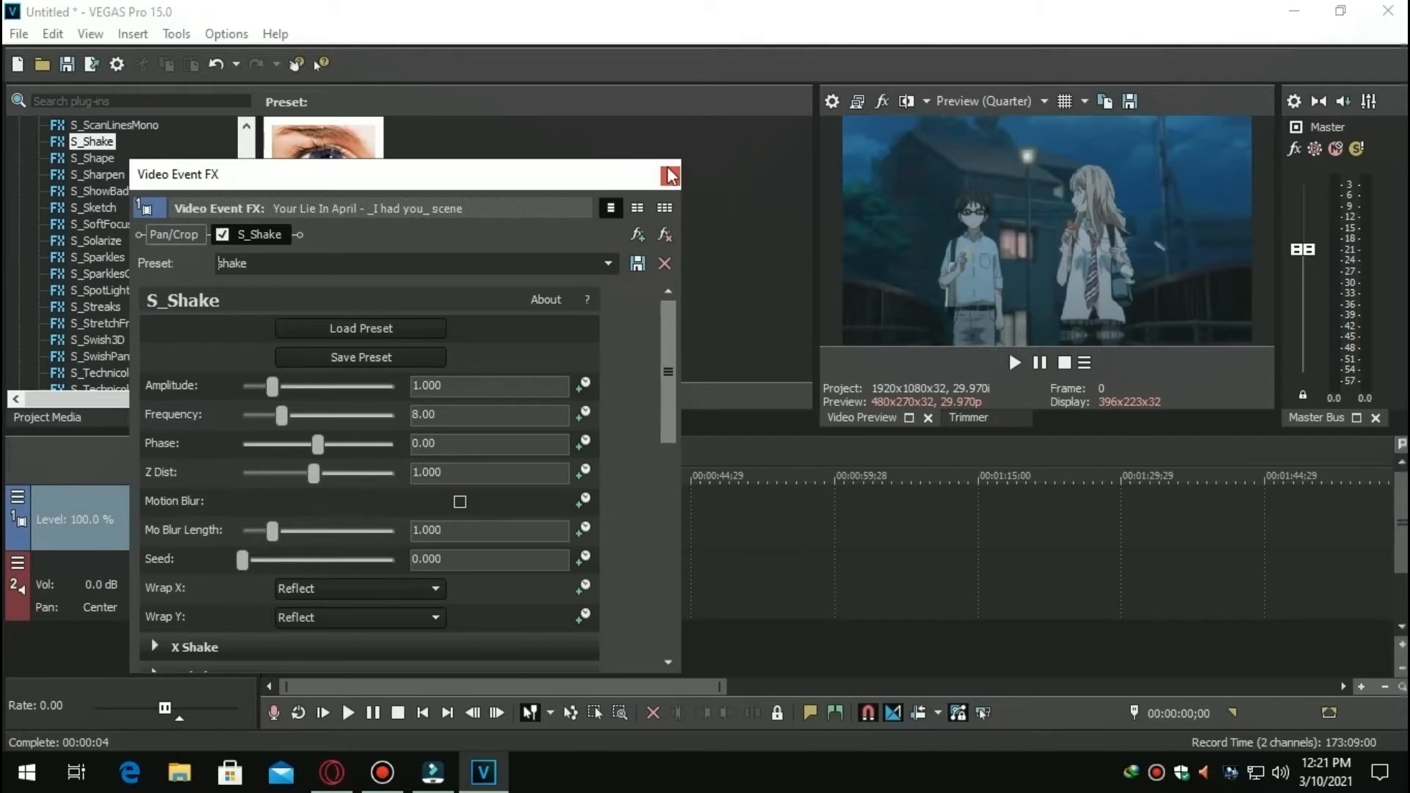
left_click(670, 175)
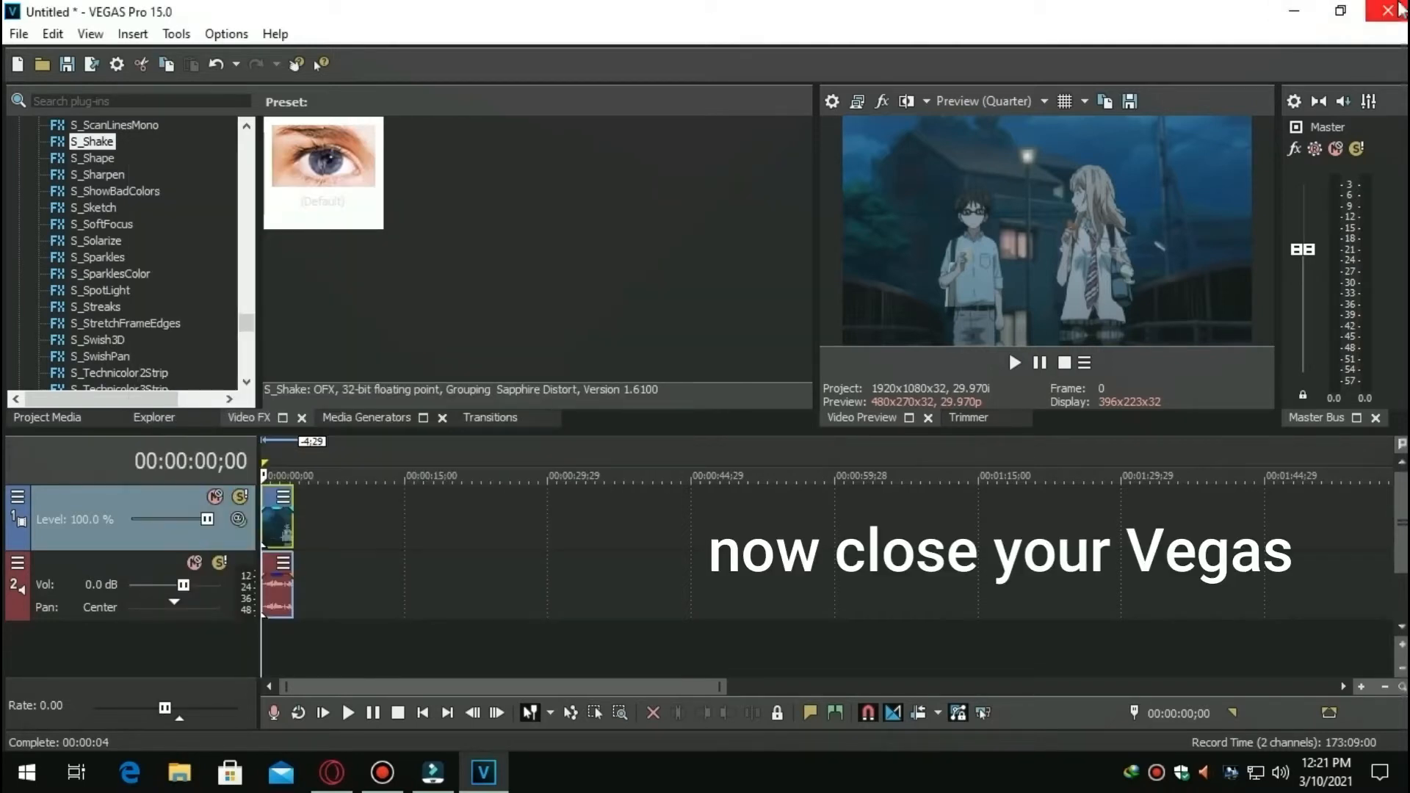
Close VEGAS Pro and browse to the Documents folder in File Explorer
left_click(1400, 11)
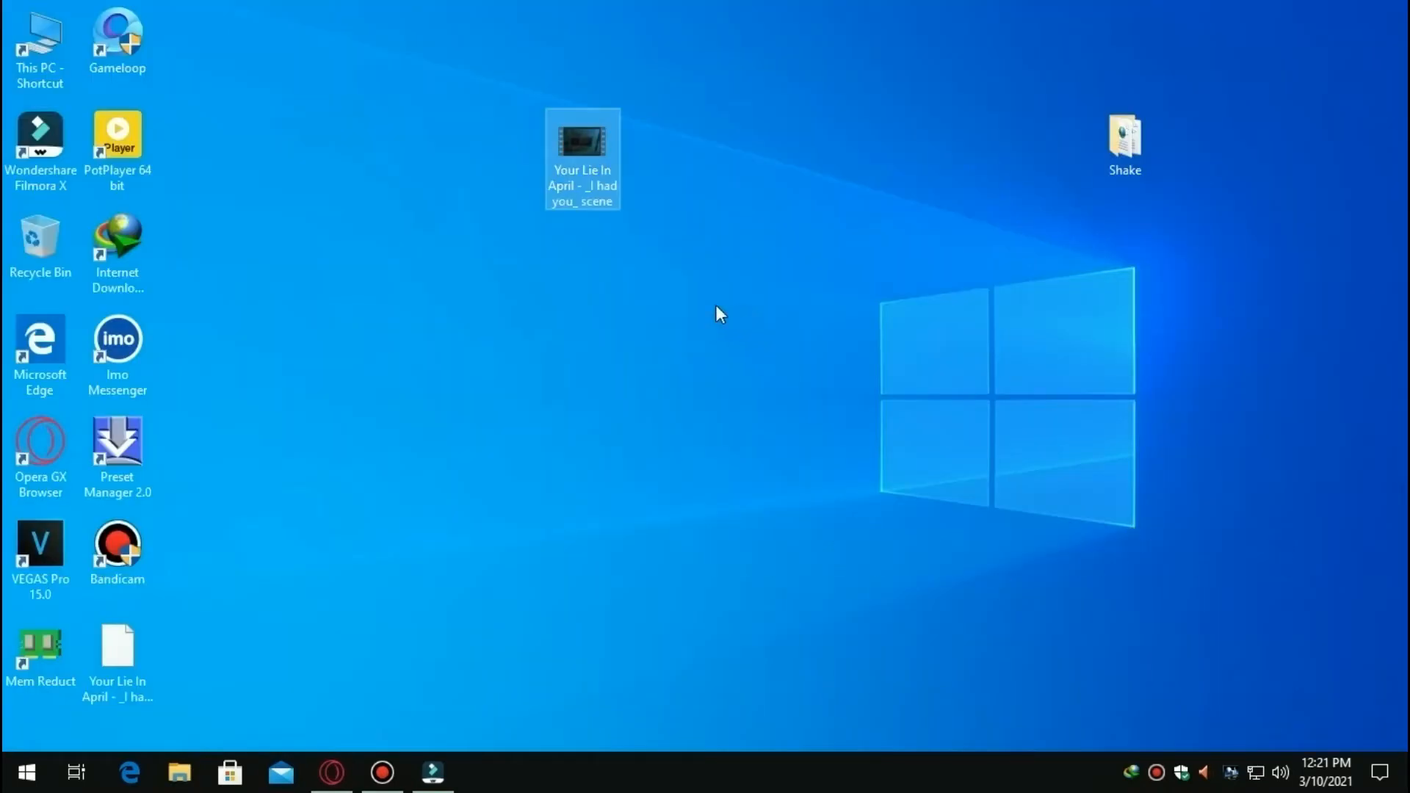
left_click(179, 771)
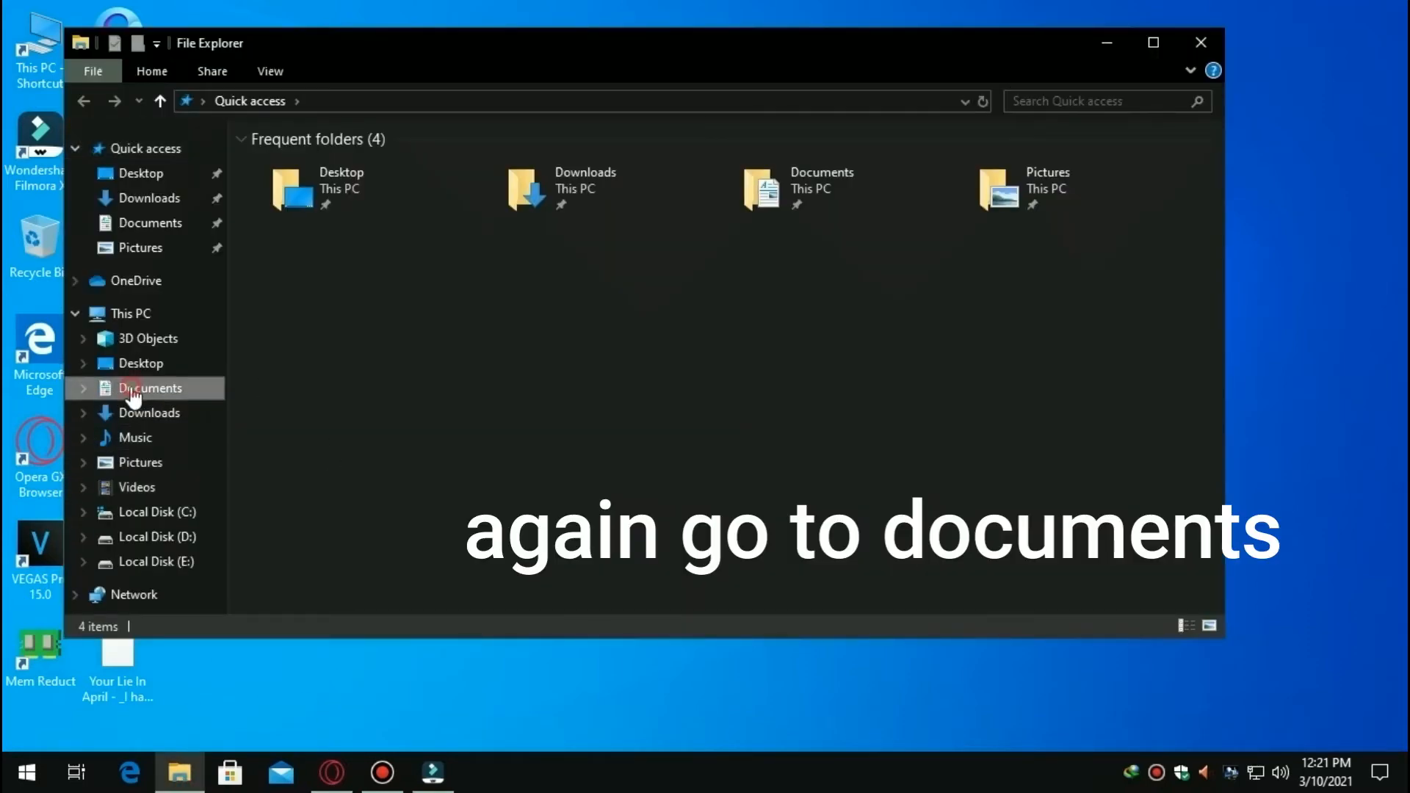
left_click(150, 388)
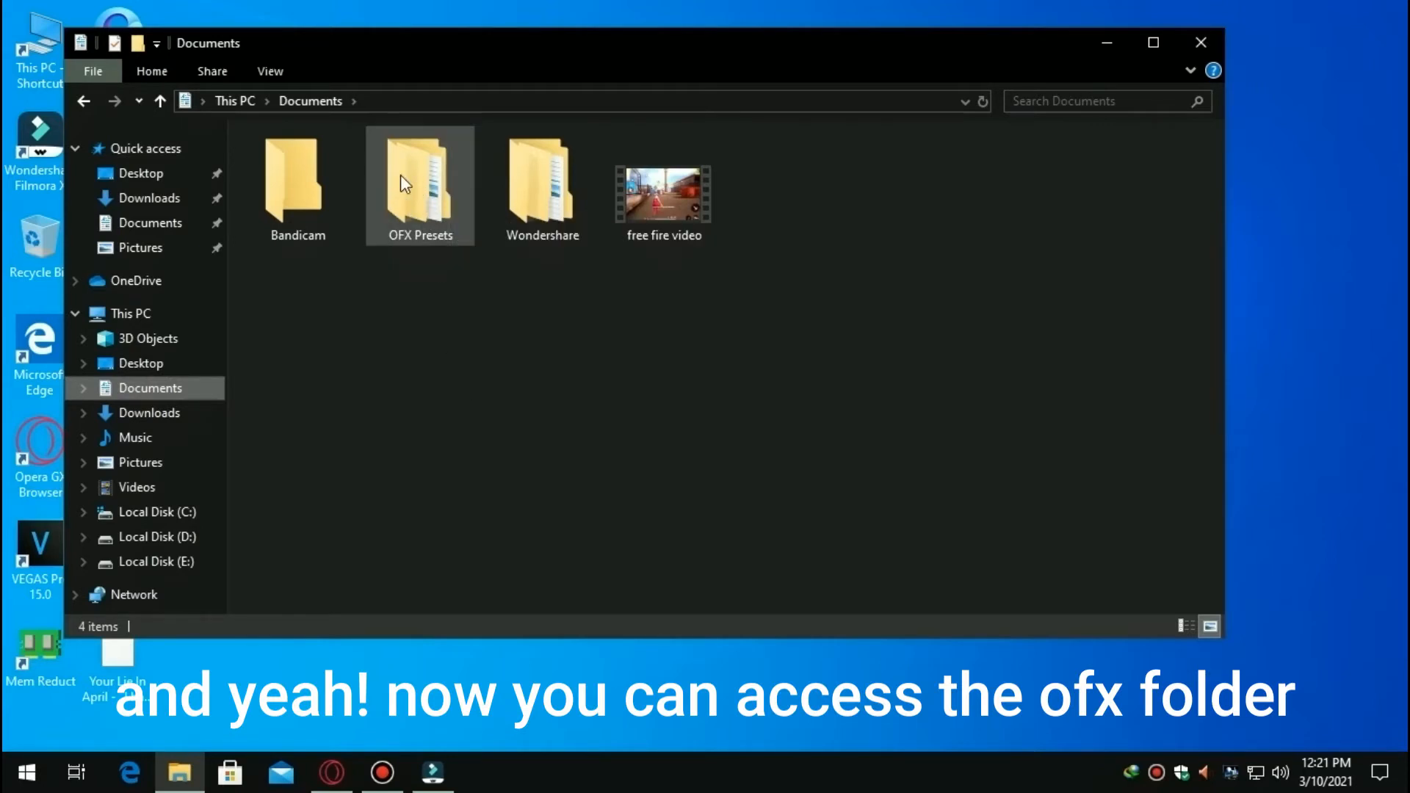
Delete the shake preset file from OFX Presets > S_Shake > Filter
double_click(418, 174)
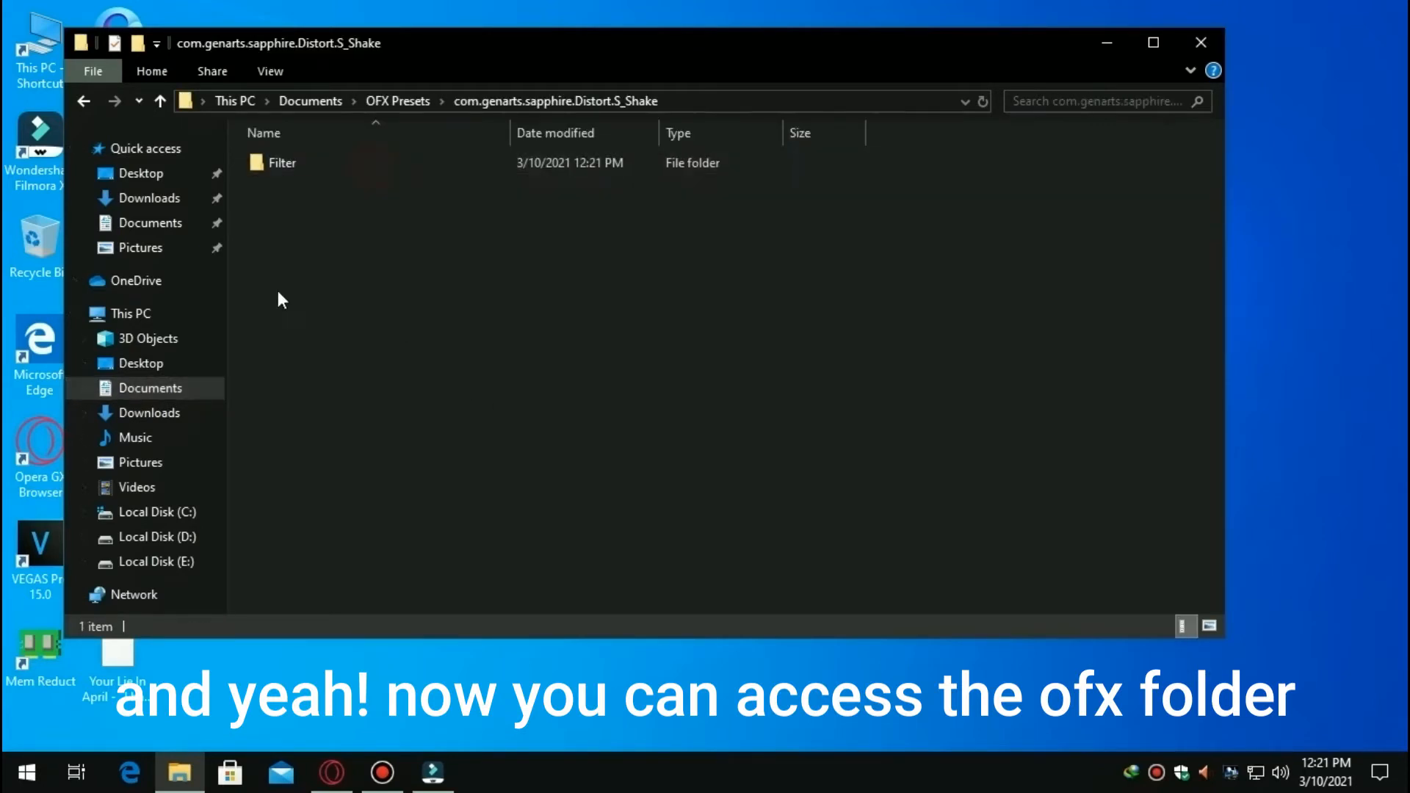
double_click(282, 163)
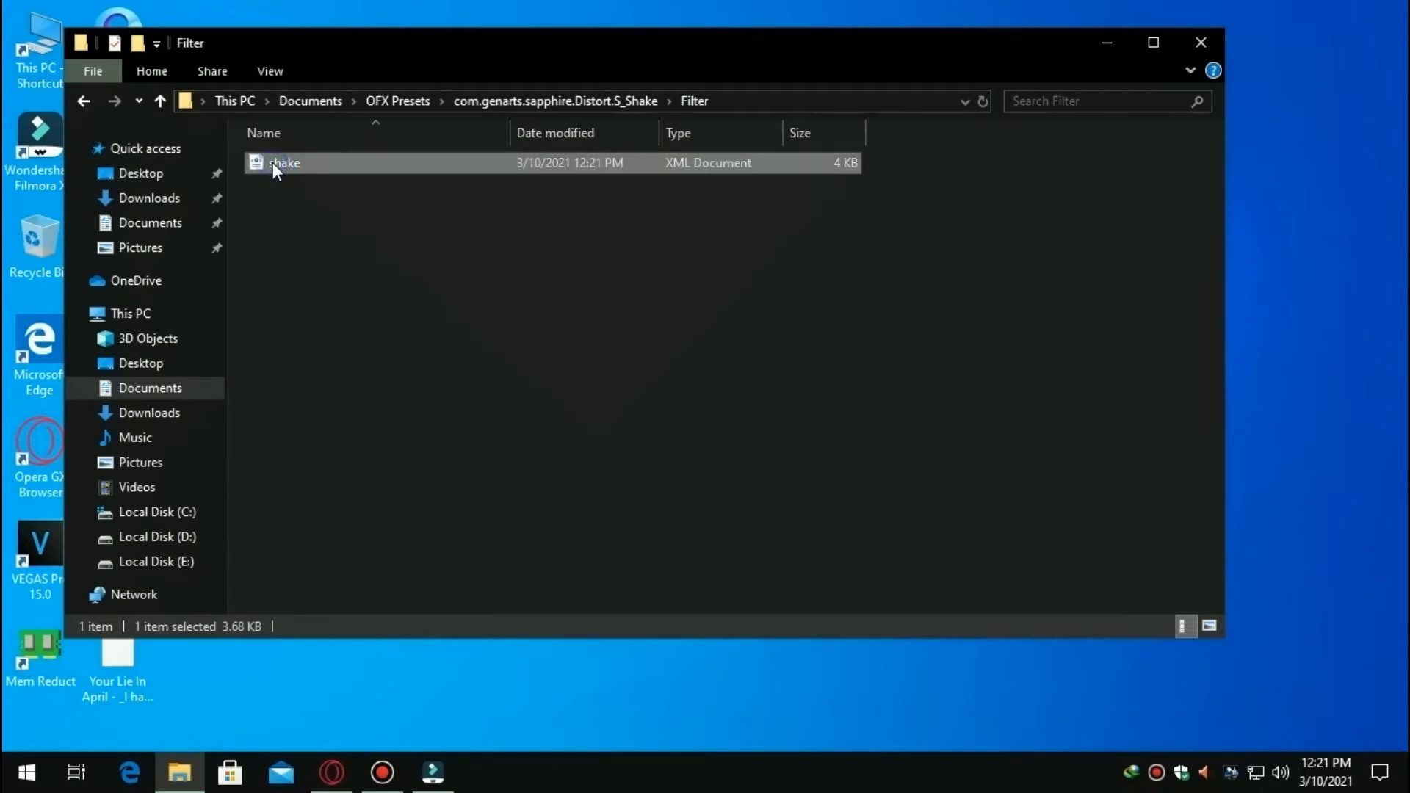
right_click(283, 163)
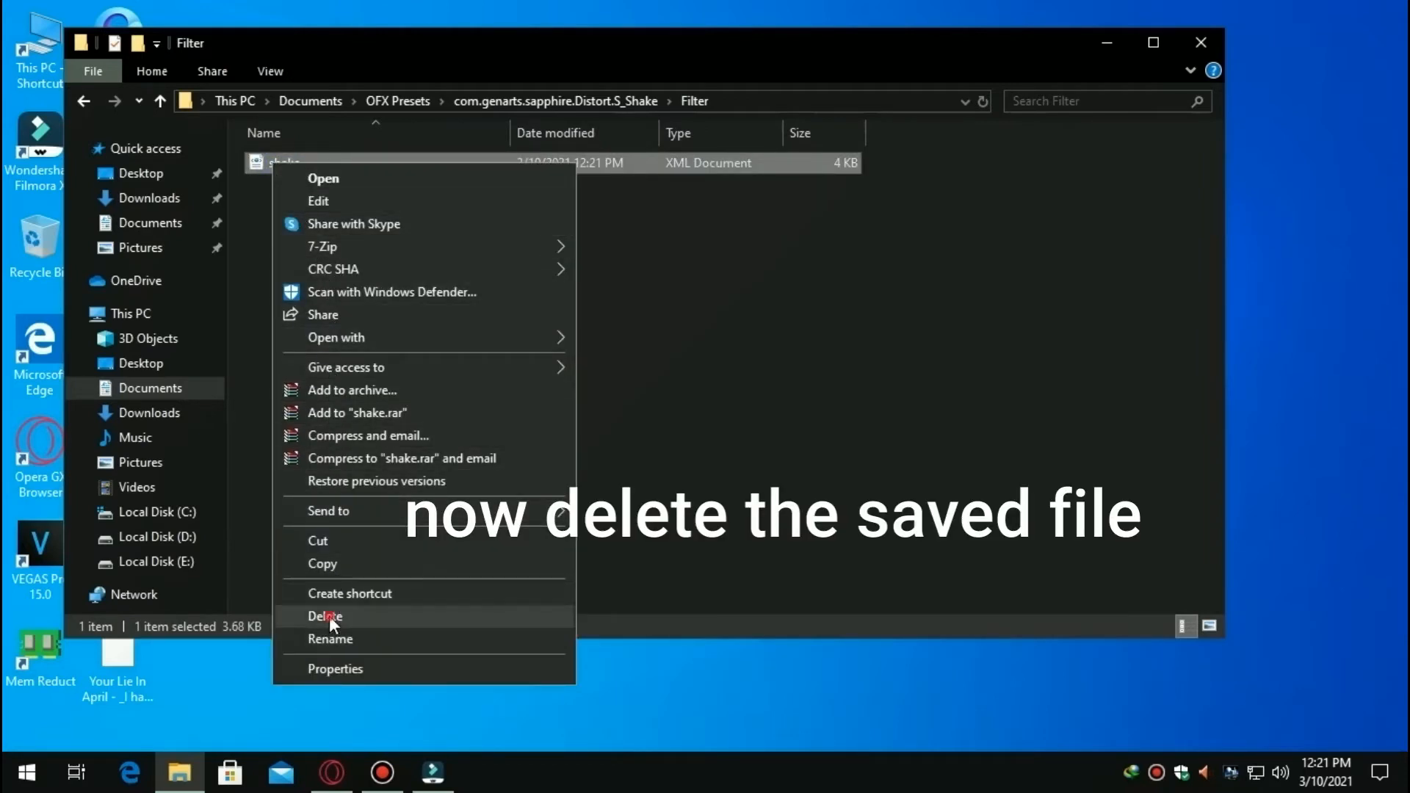
left_click(326, 615)
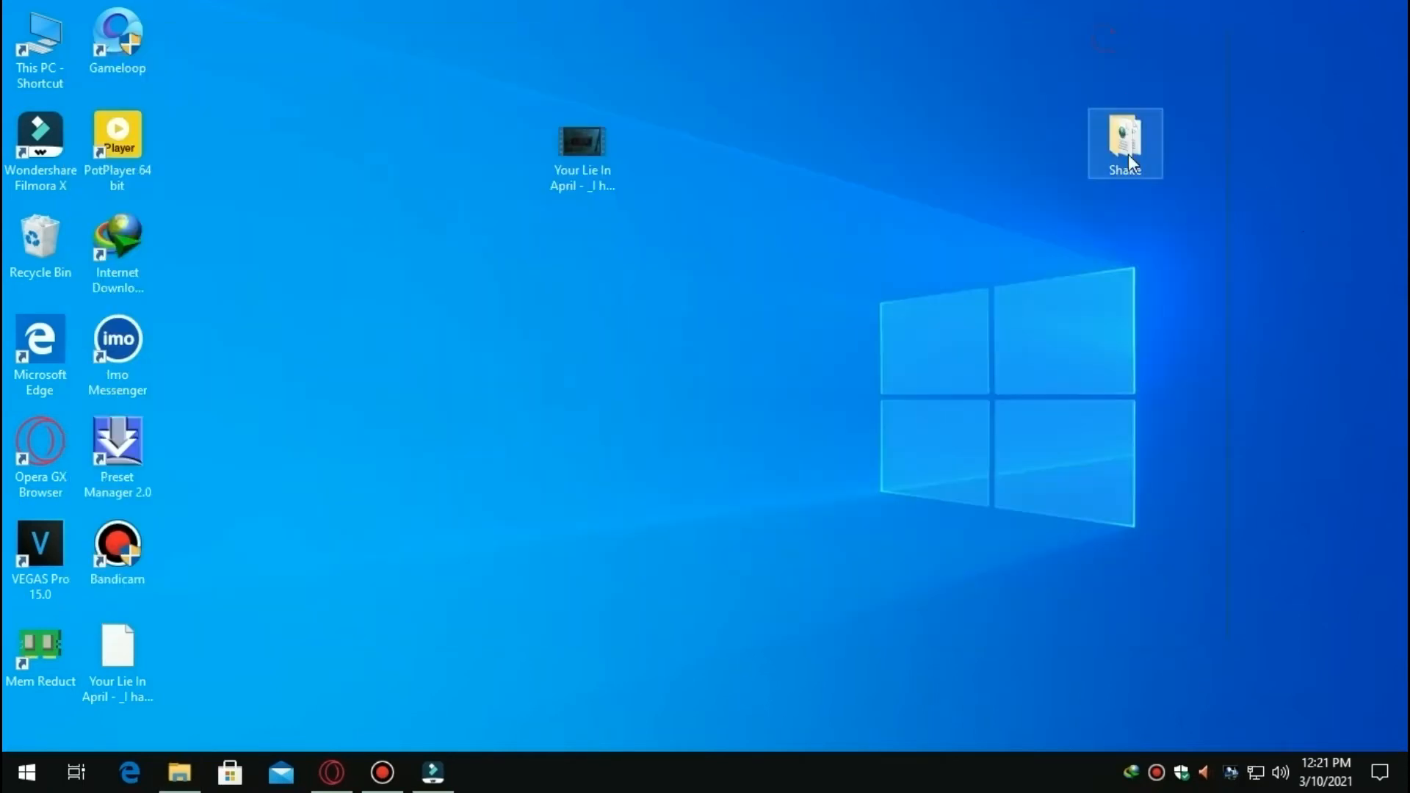
Open the Shake folder on the desktop, then relaunch VEGAS Pro 15.0
double_click(1123, 143)
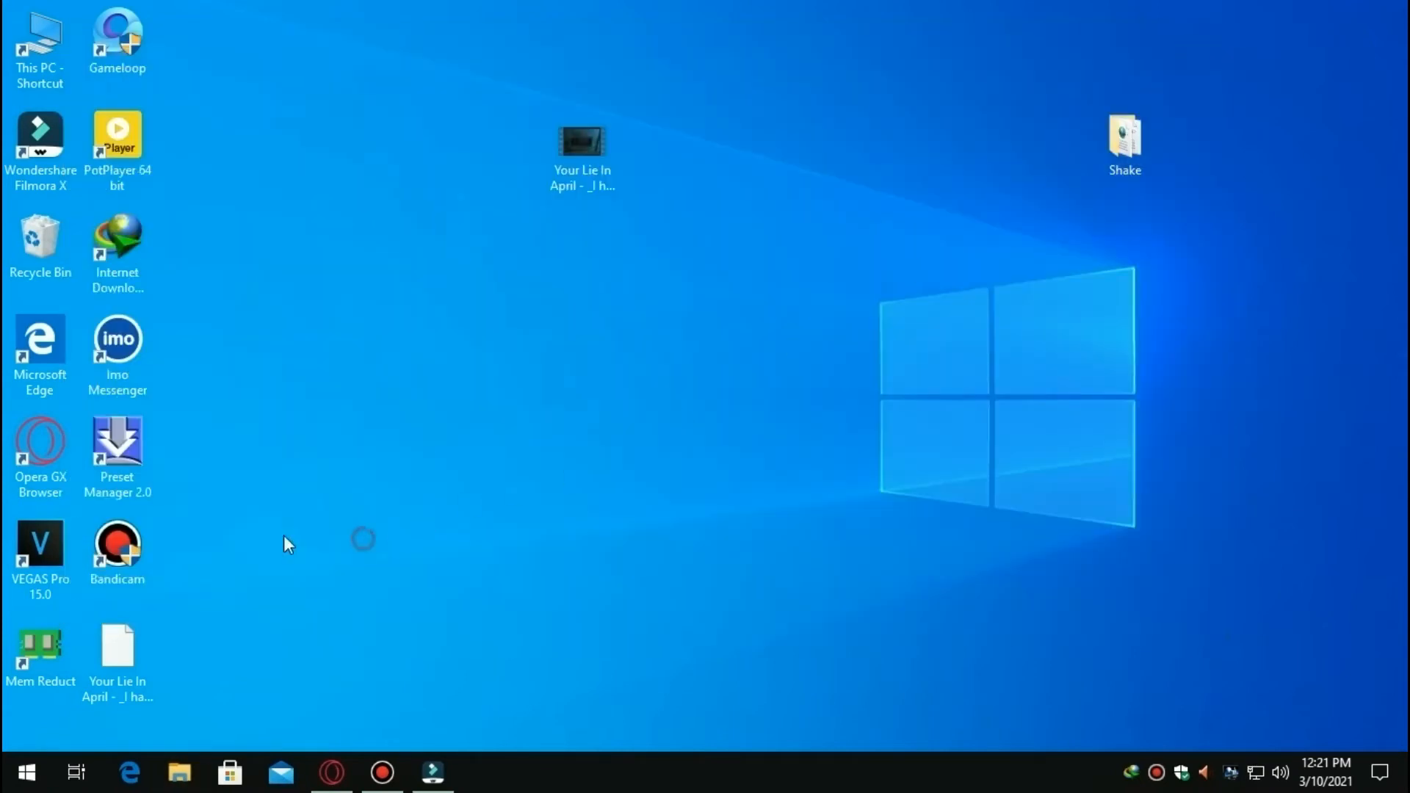
double_click(40, 544)
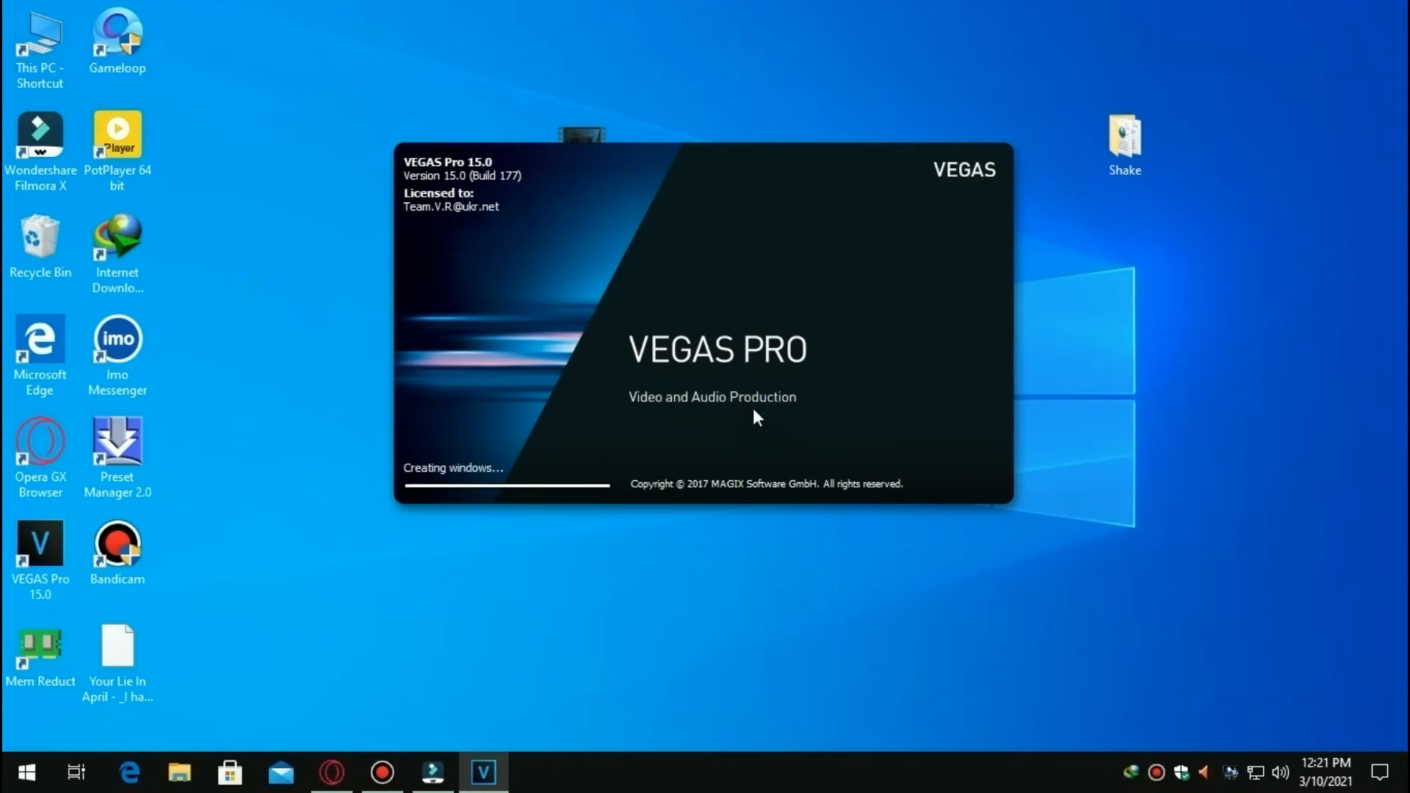
mouse_move(754, 435)
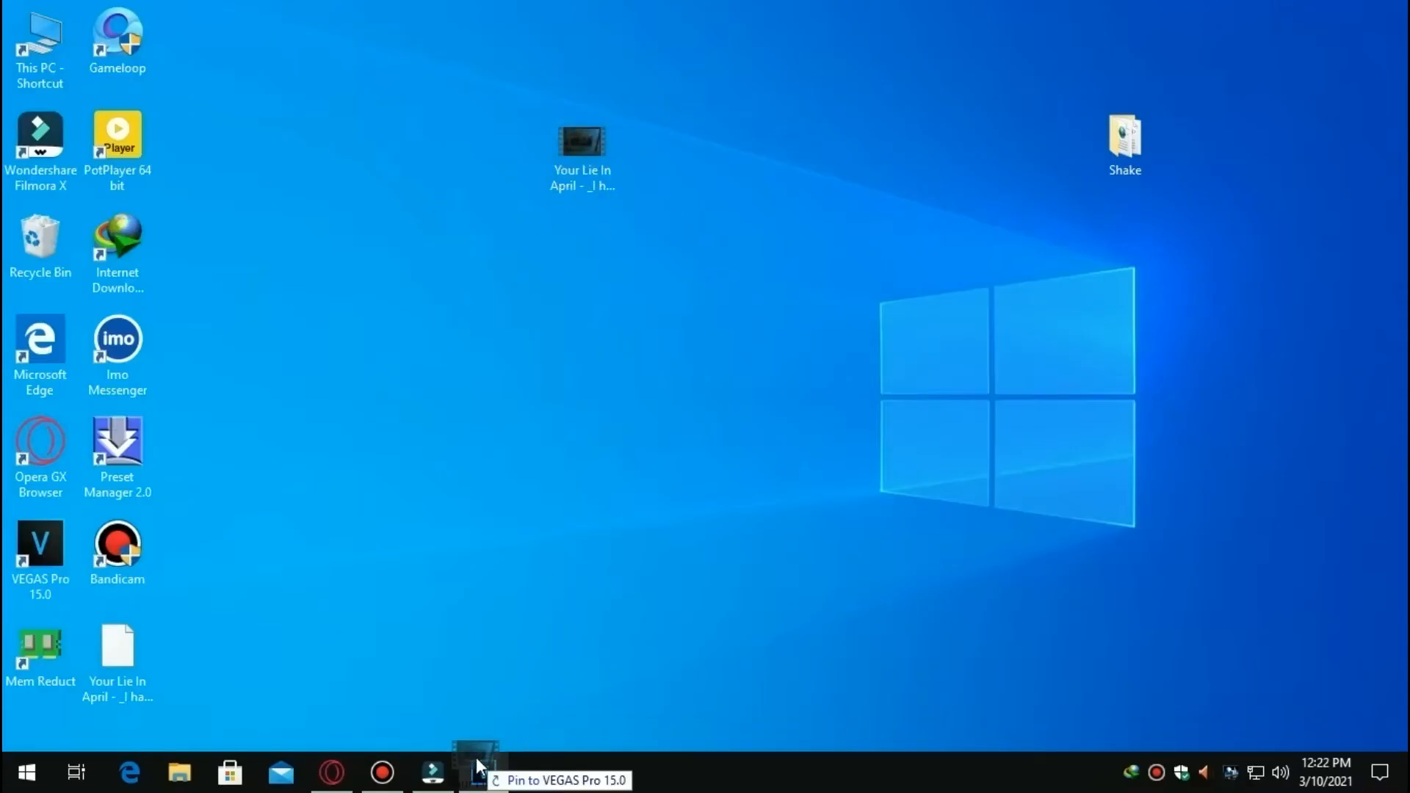
Match project settings to the imported anime clip and scroll Video FX down to S_Shake
left_click(479, 771)
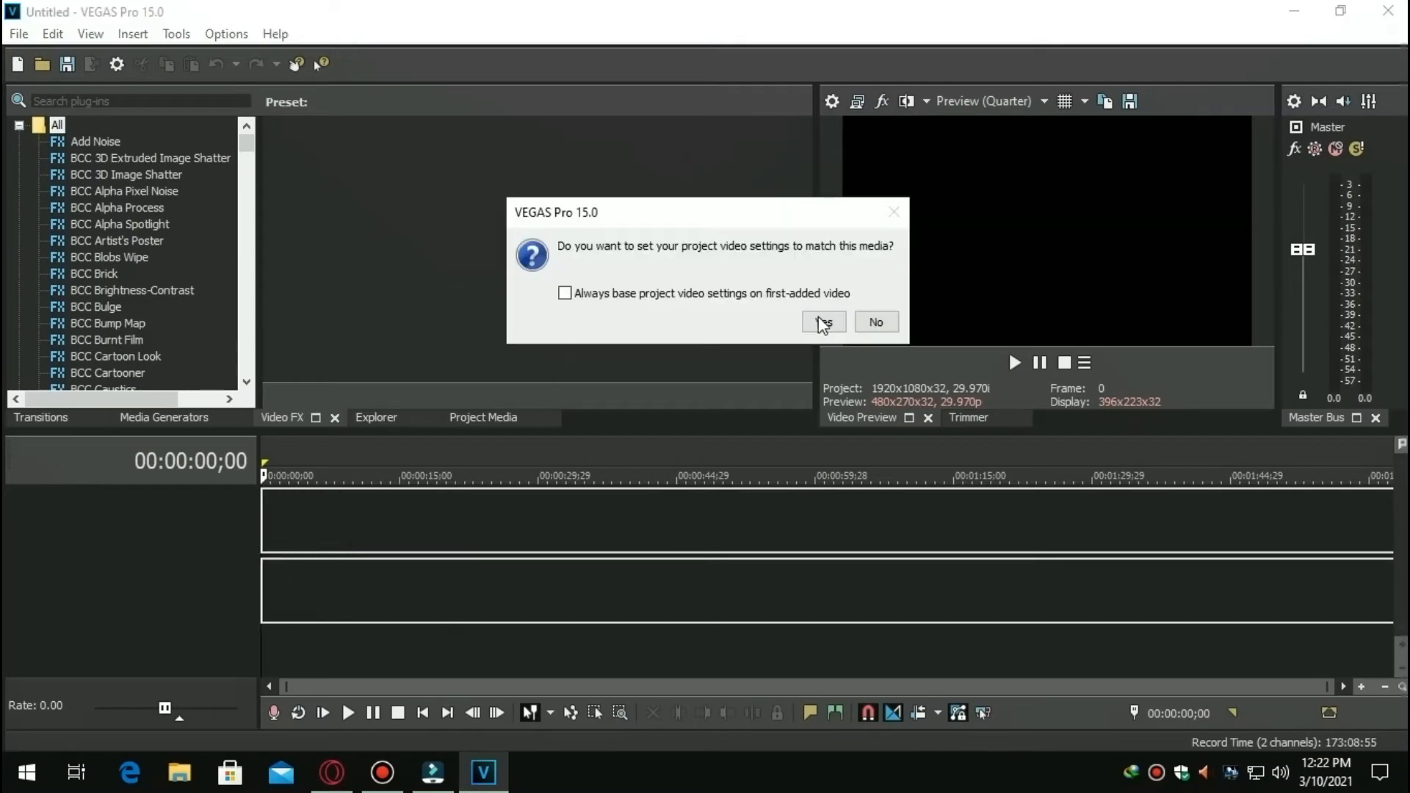
left_click(821, 322)
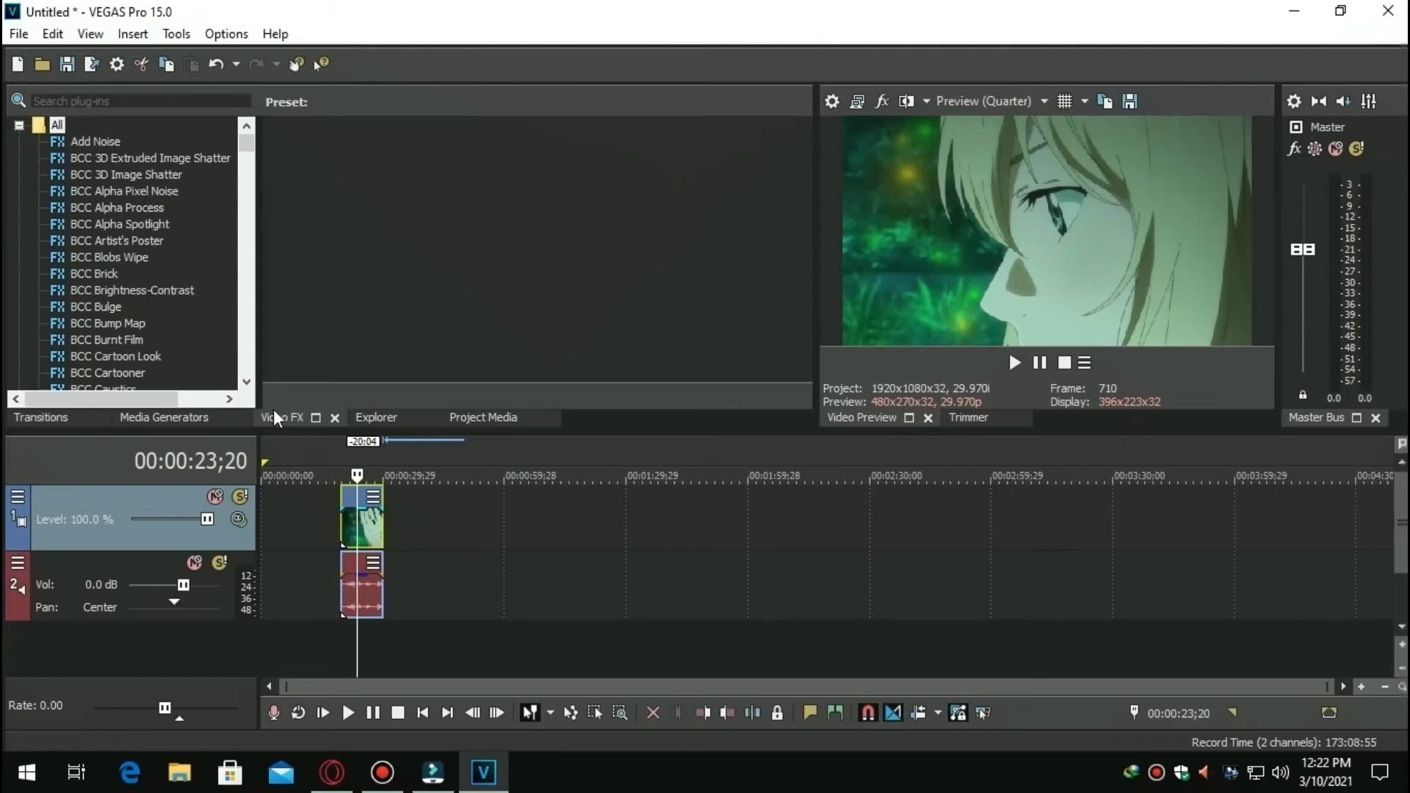
scroll("down", 3)
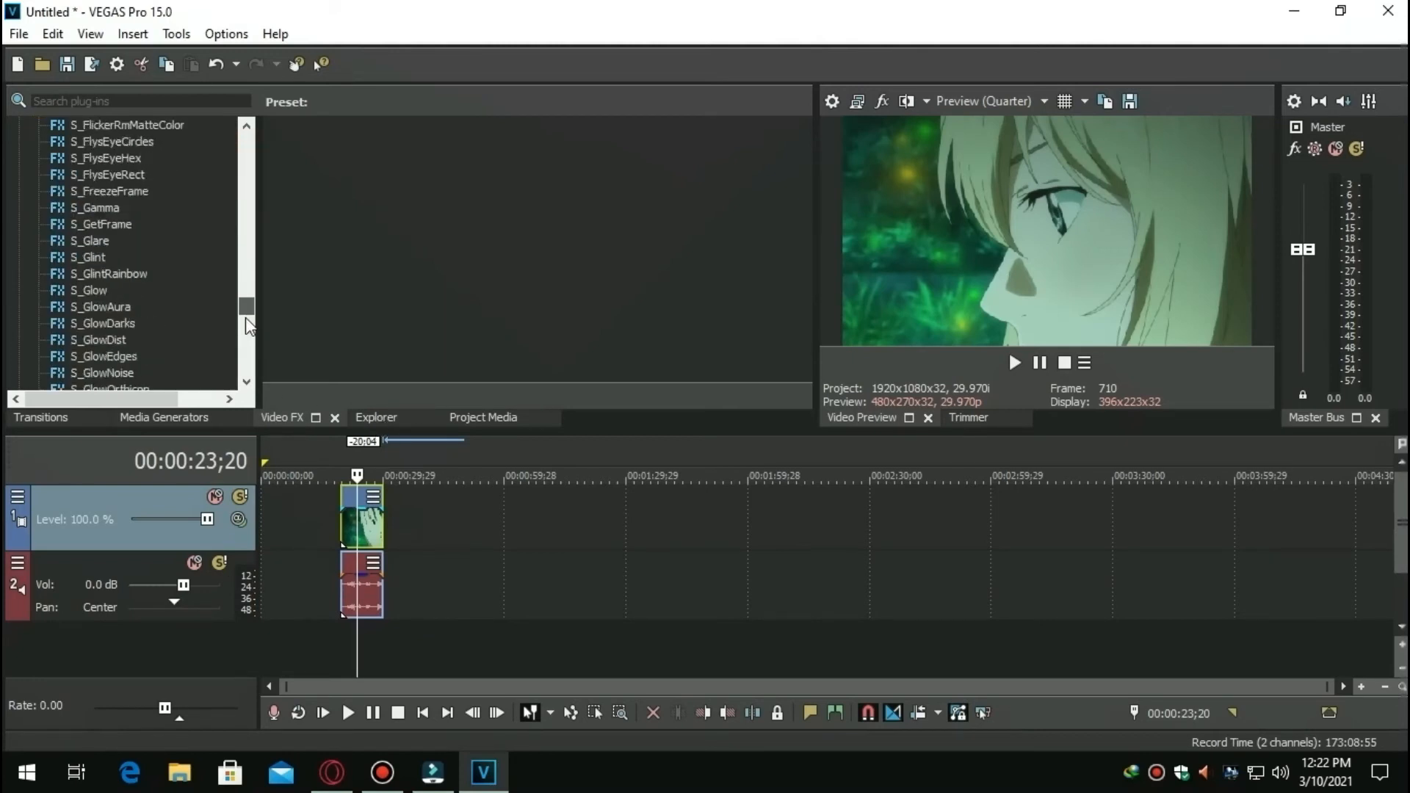
scroll("down", 3)
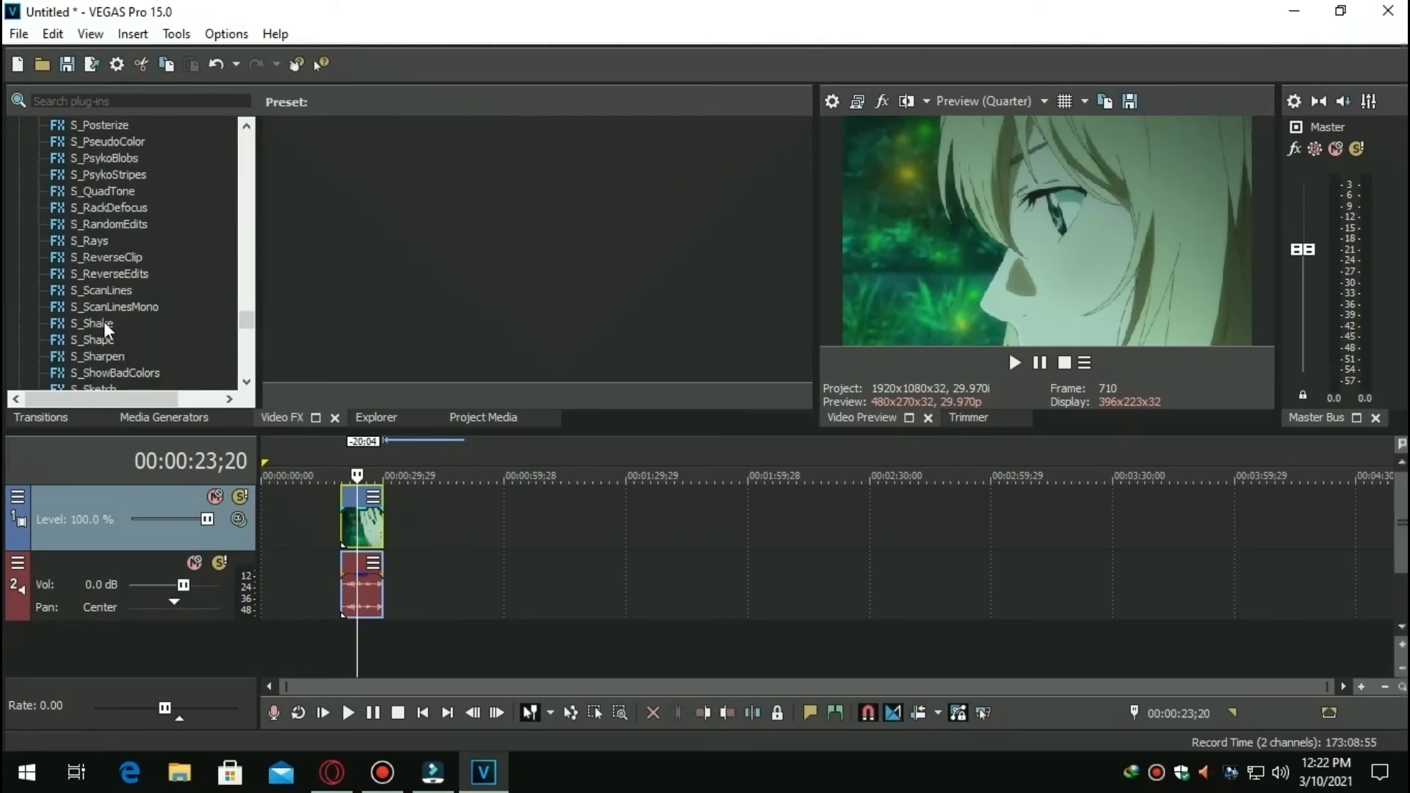
Apply the S_Shake Bounch preset to the clip, then switch it to CHILL SHAKE 2
left_click(91, 322)
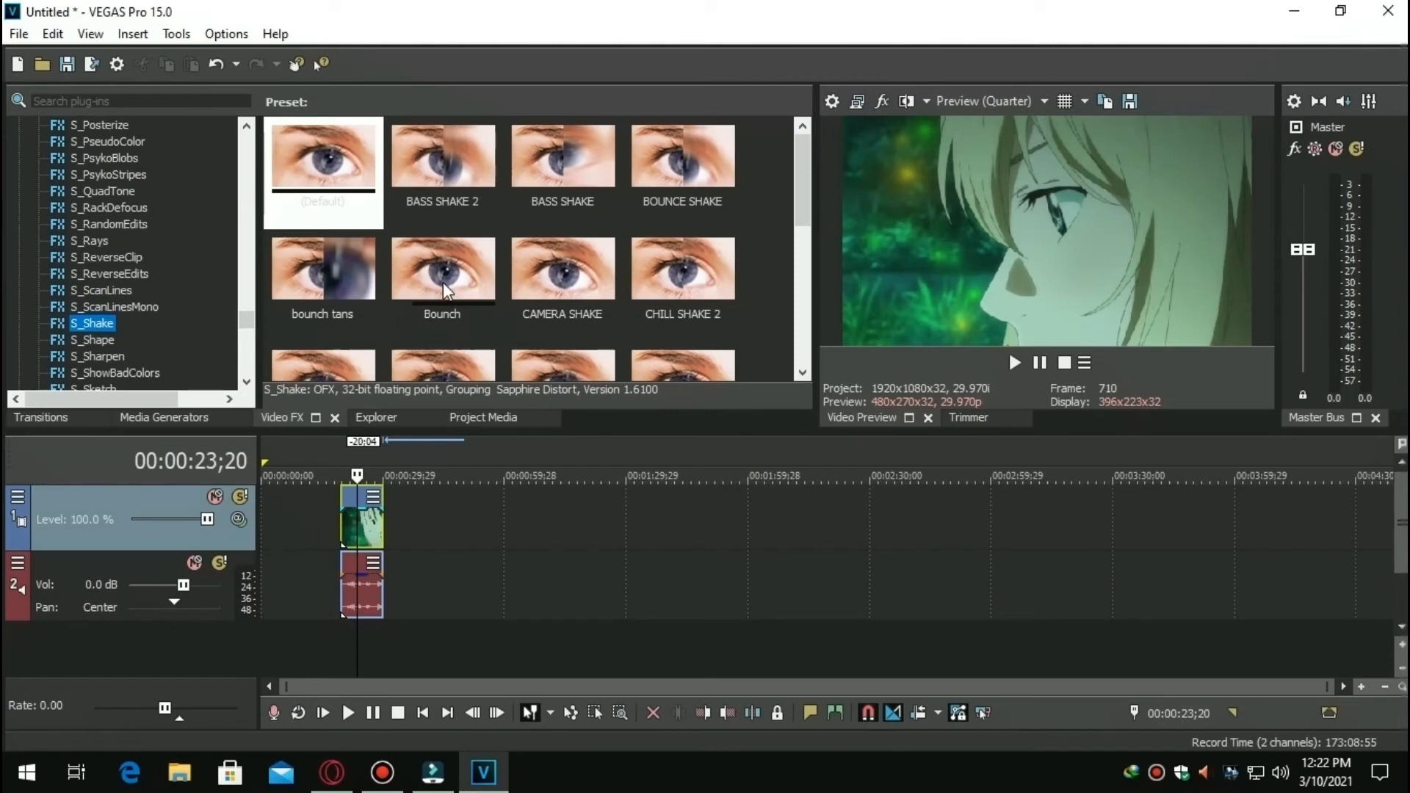
double_click(443, 267)
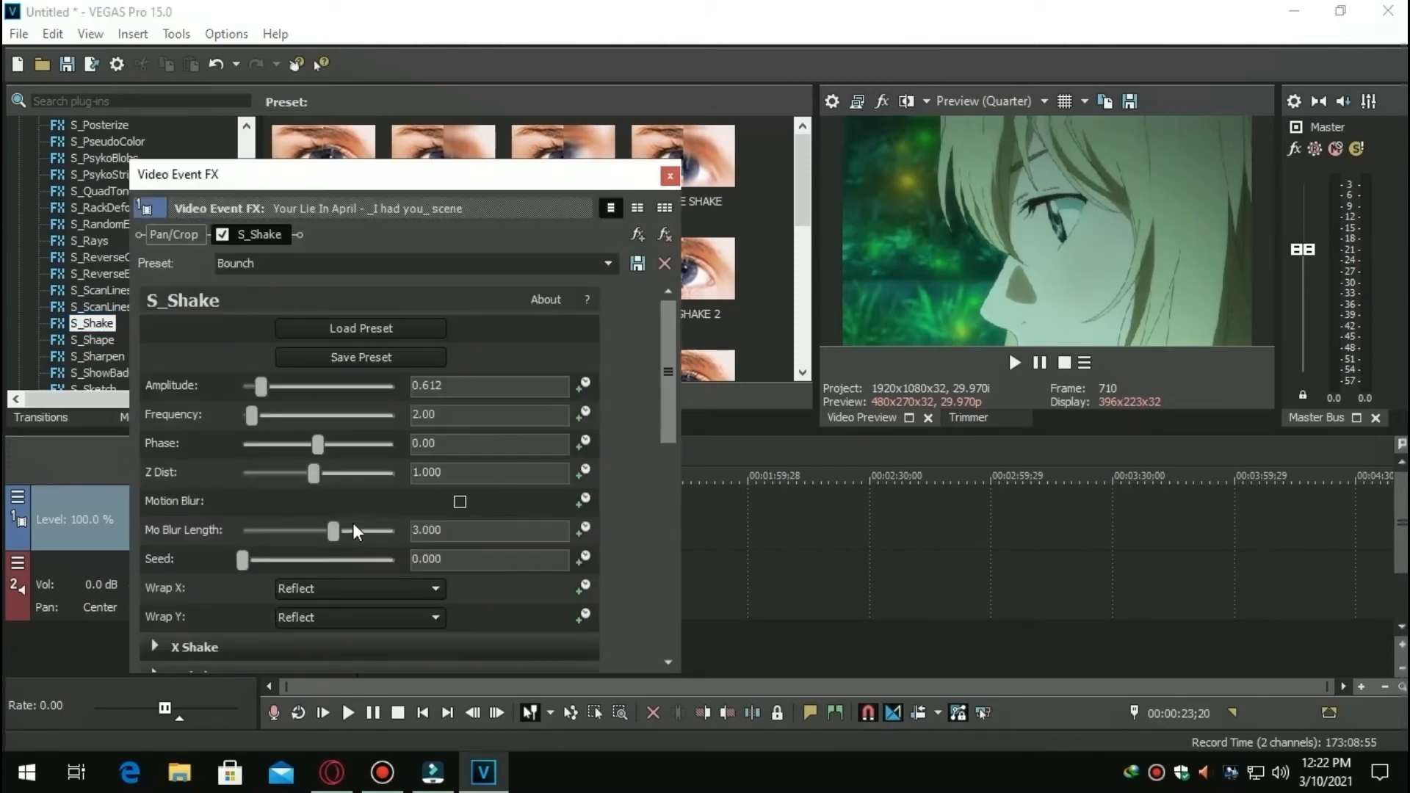
left_click(670, 175)
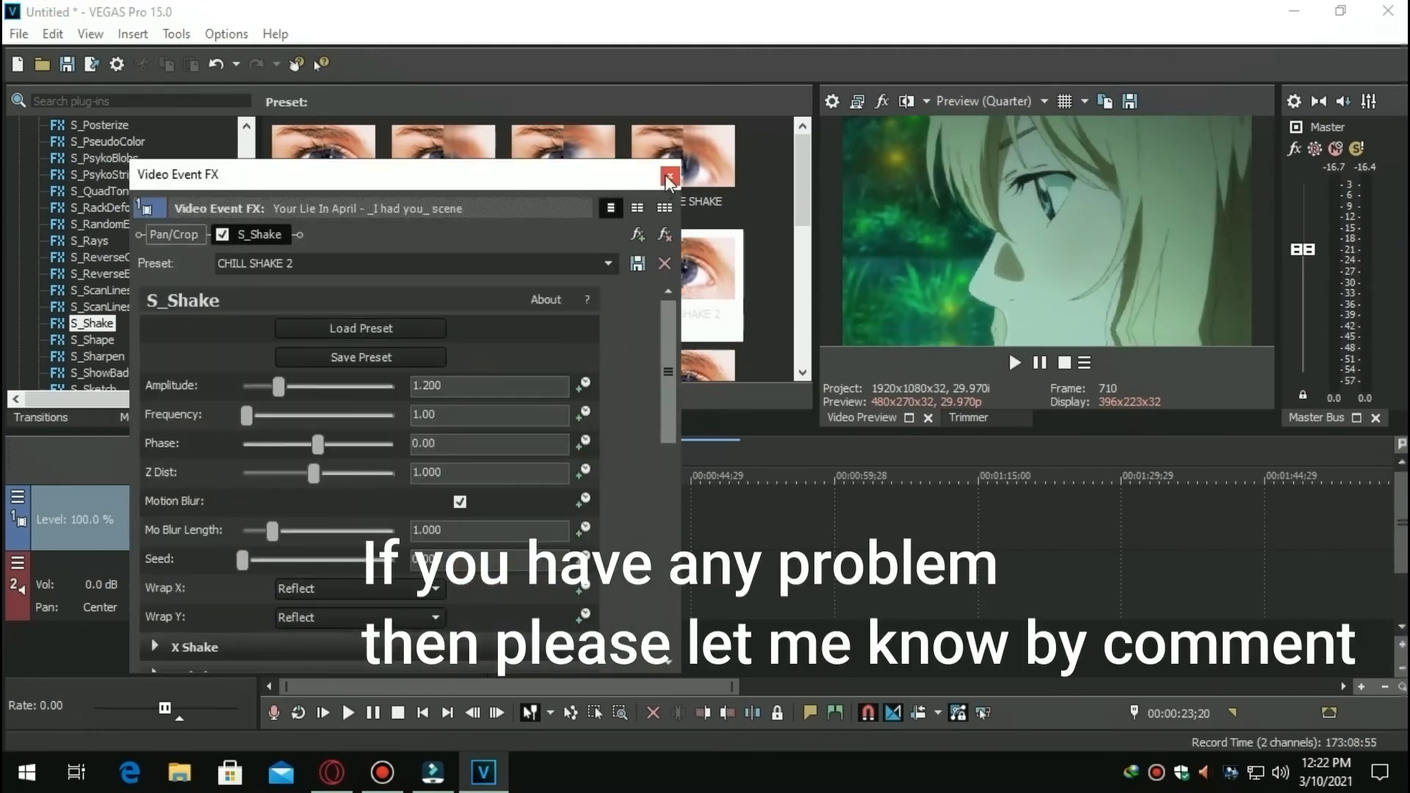
left_click(668, 175)
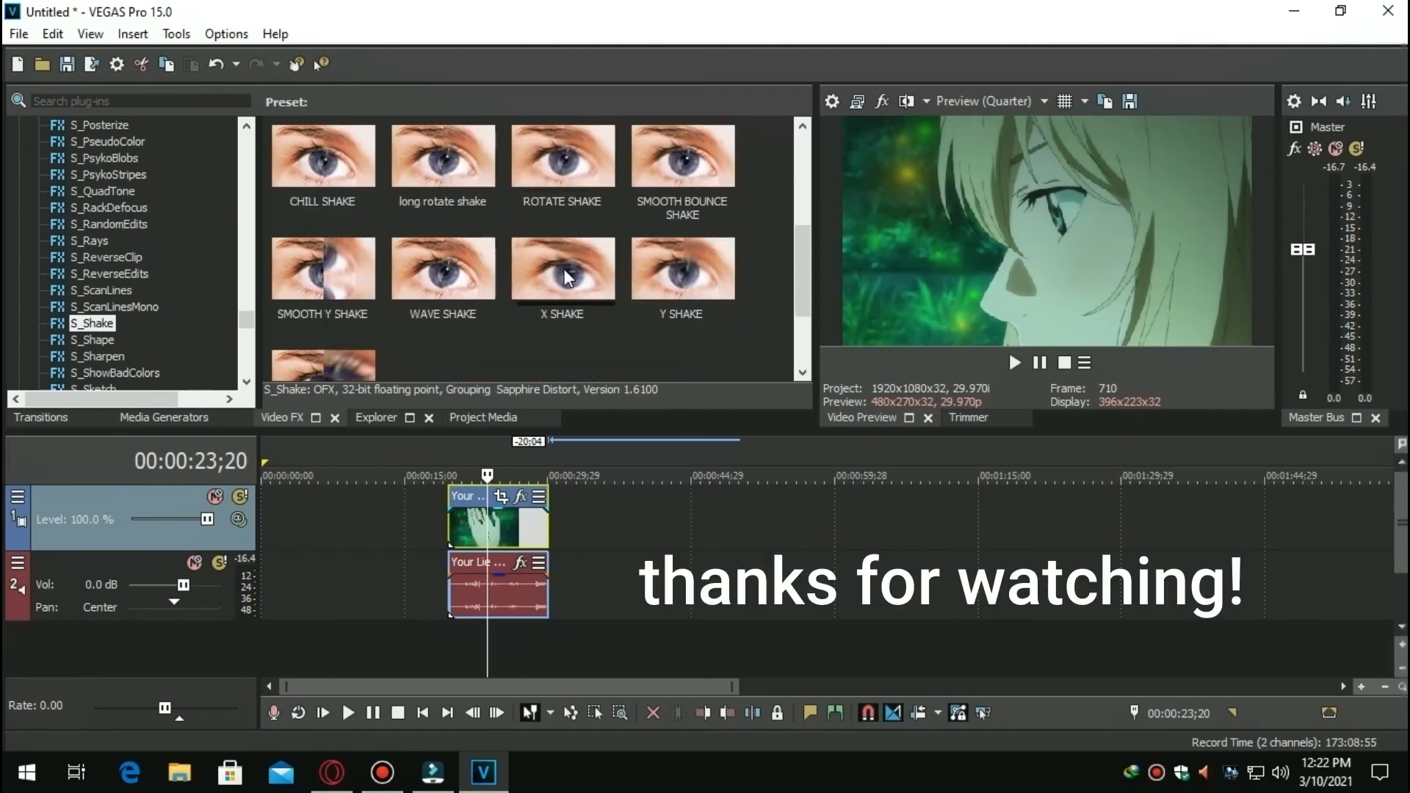
mouse_move(550, 200)
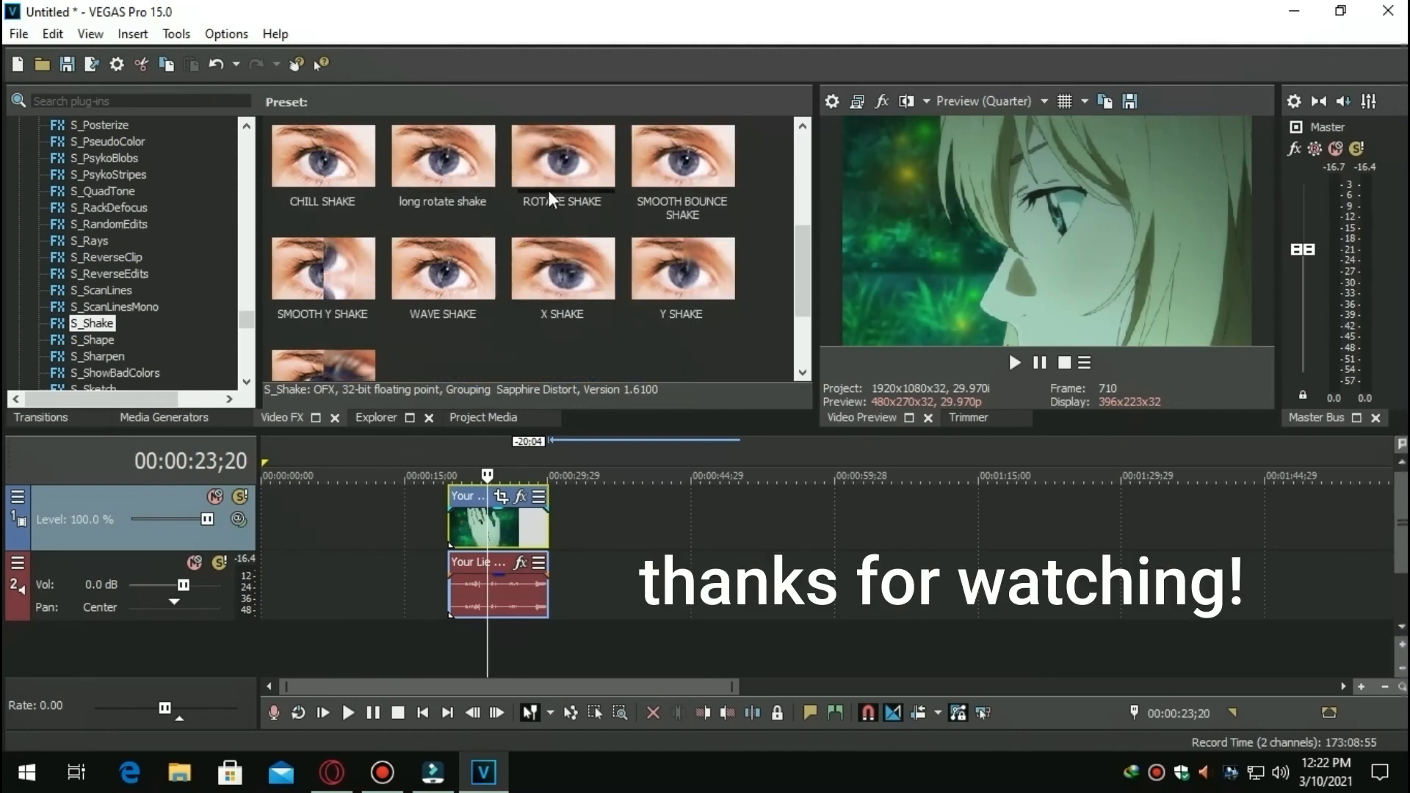